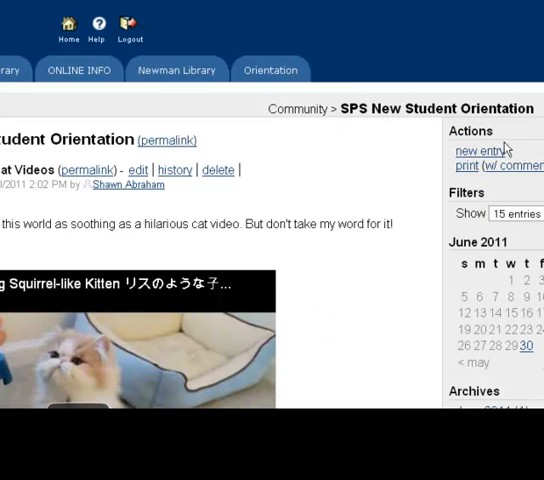
mouse_move(530, 144)
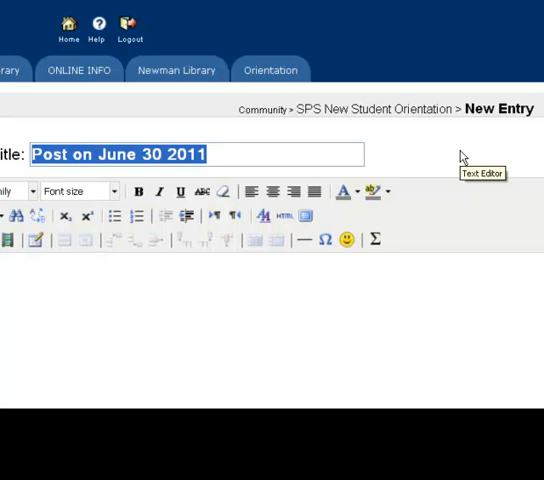
Step: Title the entry 'Summer Top Ten' and write the top-ten summer list starting from Going to the Beach
type("Summer Top")
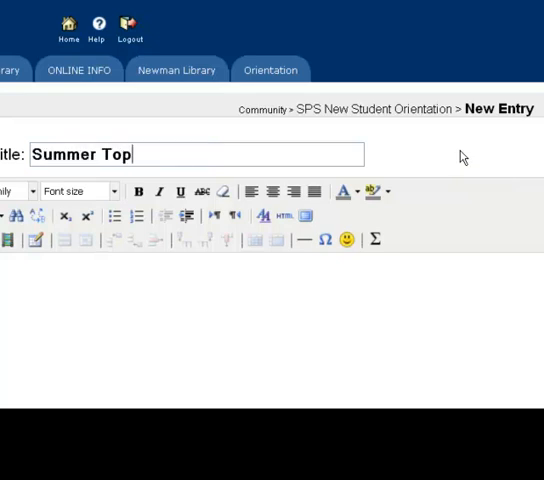
type("Ten")
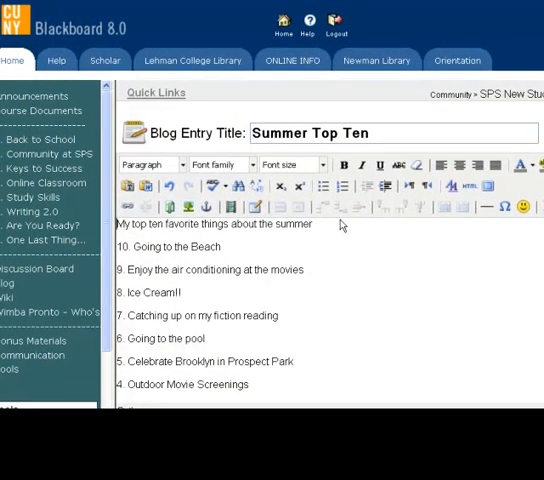
mouse_move(398, 234)
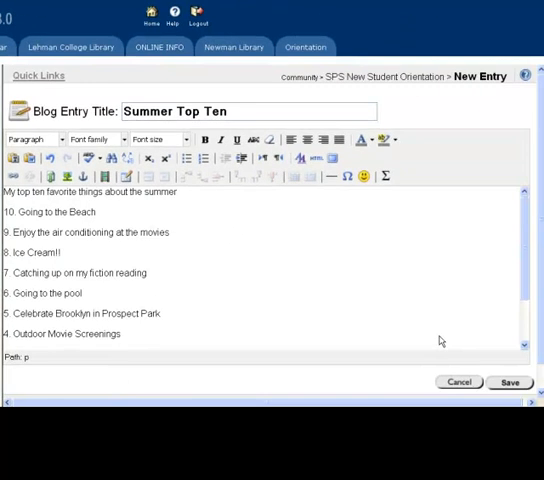
Step: Save the entry so 'Summer Top Ten' appears among the blog's Recent Posts
left_click(508, 382)
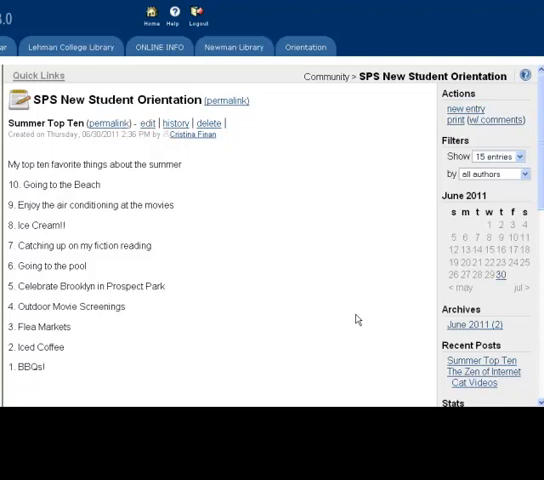
mouse_move(270, 104)
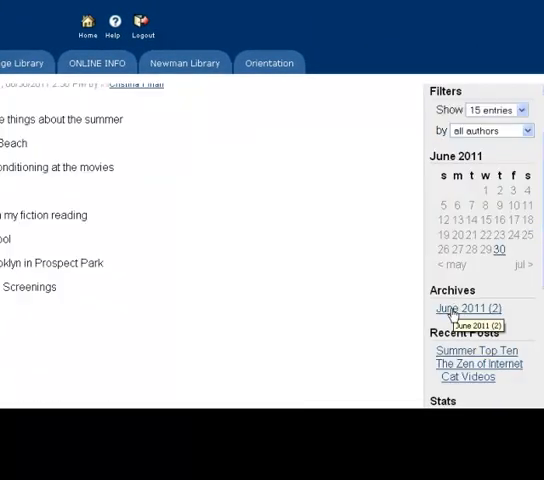
mouse_move(468, 308)
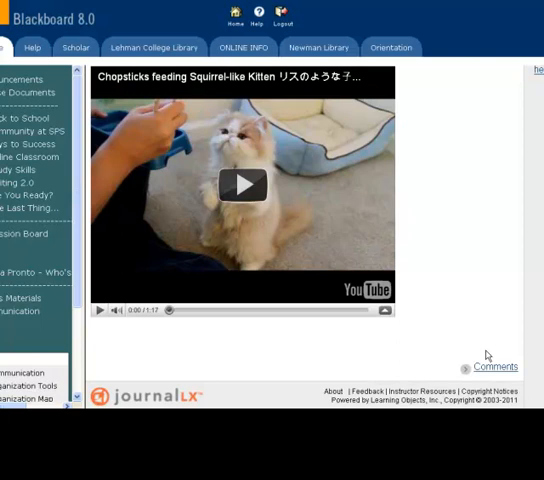
mouse_move(486, 372)
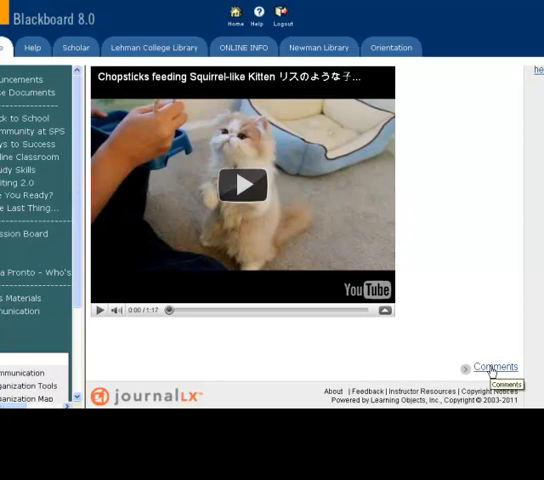
Step: Comment on the cat video post that dog videos are way better, then review the blog
left_click(492, 368)
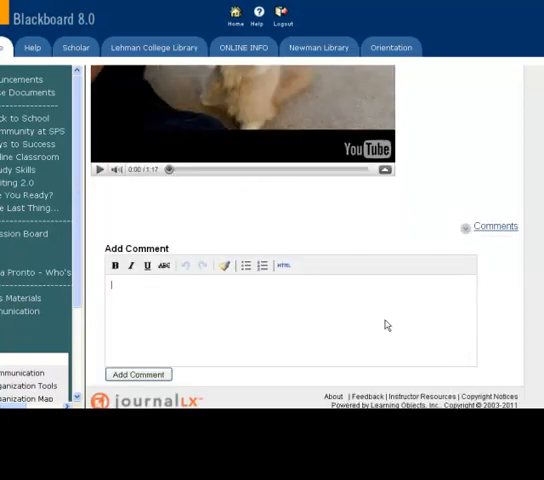
type("Dog videos are w")
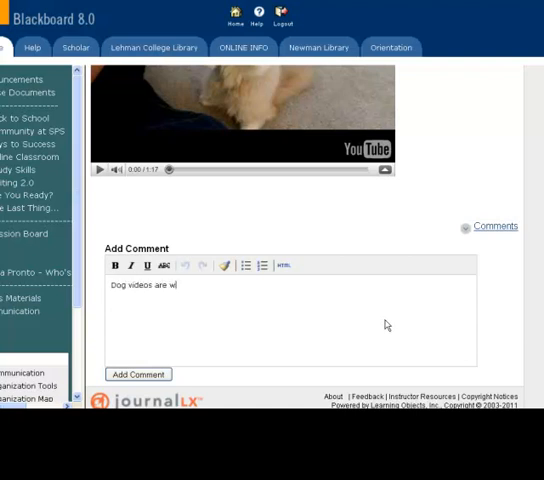
type("ay better")
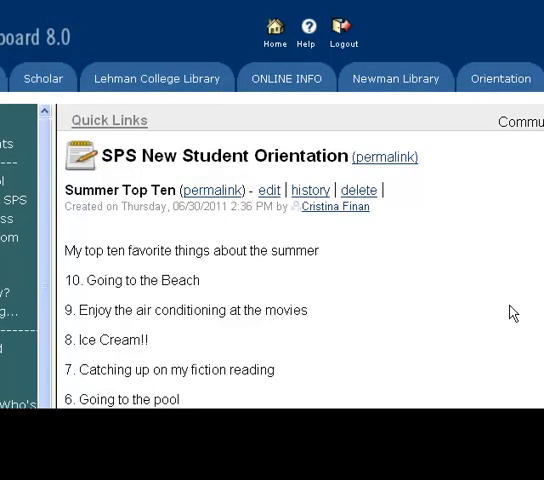
scroll("down", 3)
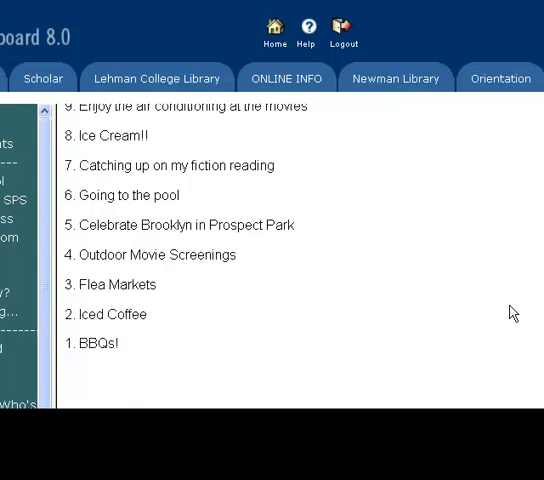
scroll("down", 3)
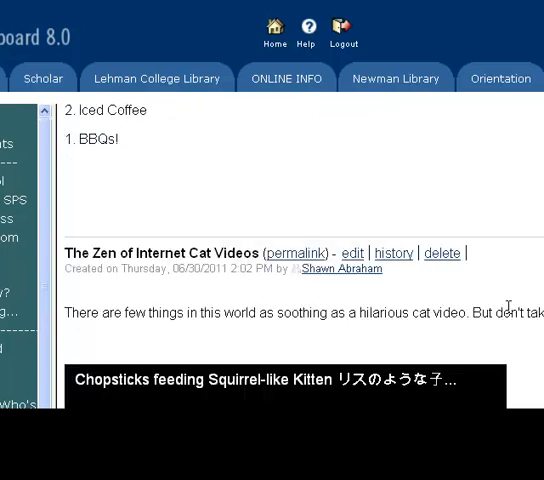